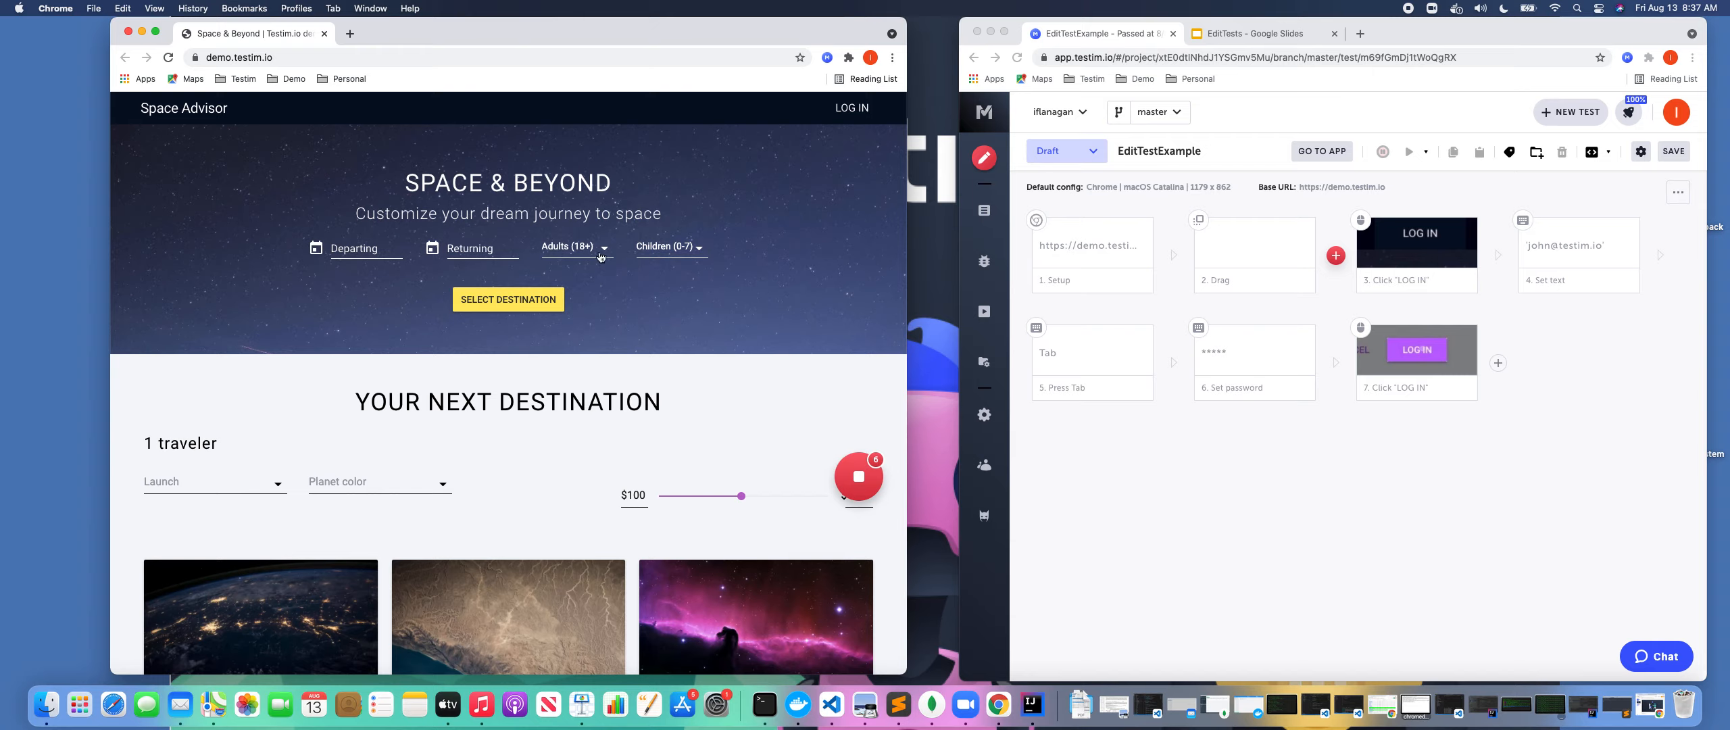
# Record new steps after the Drag step selecting 2 adults and 2 children on the demo site.
pyautogui.click(572, 246)
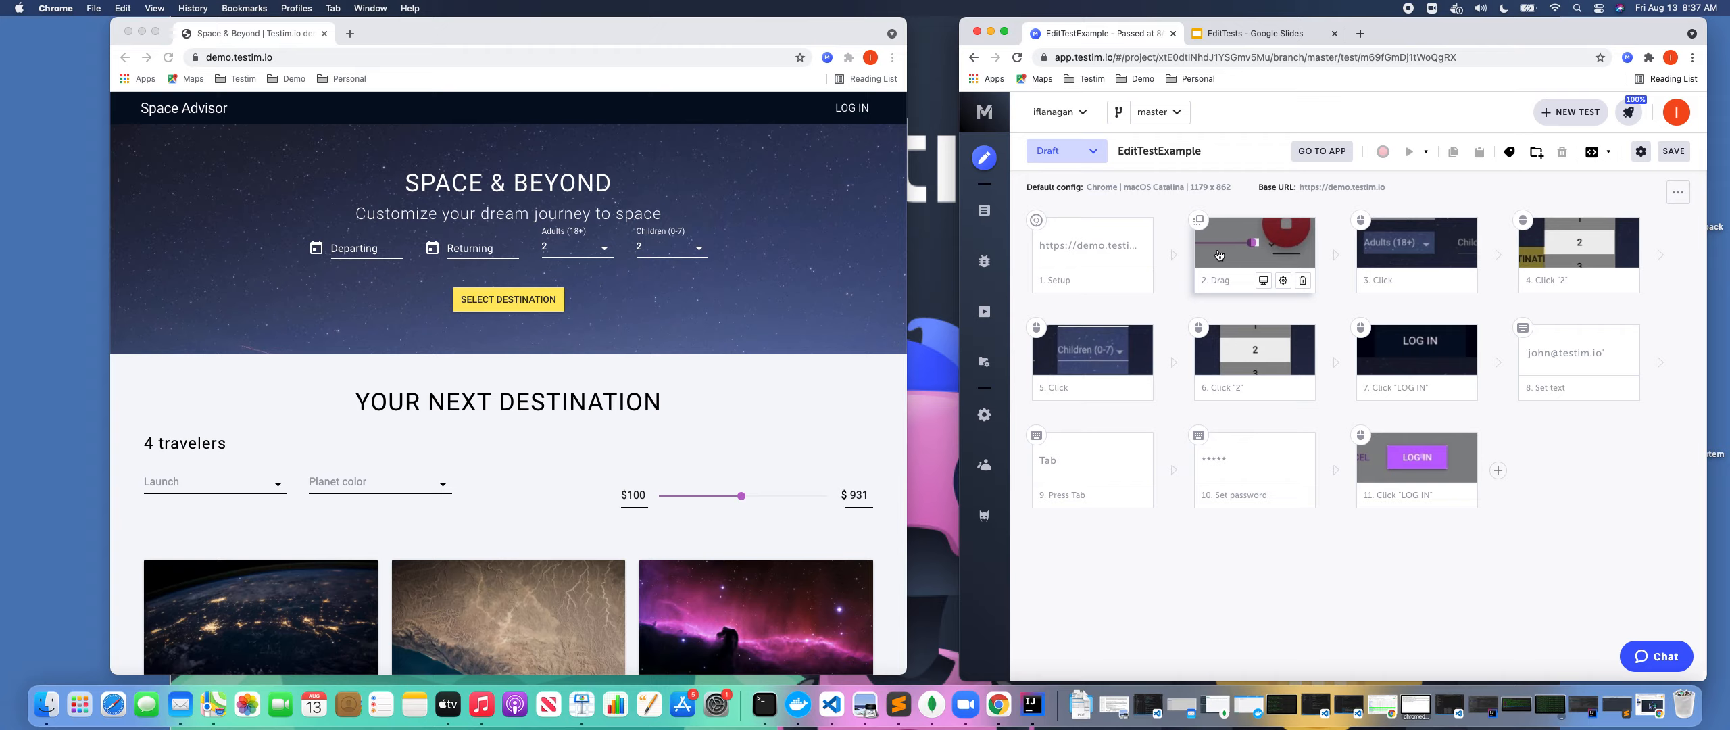
pyautogui.moveTo(1228, 260)
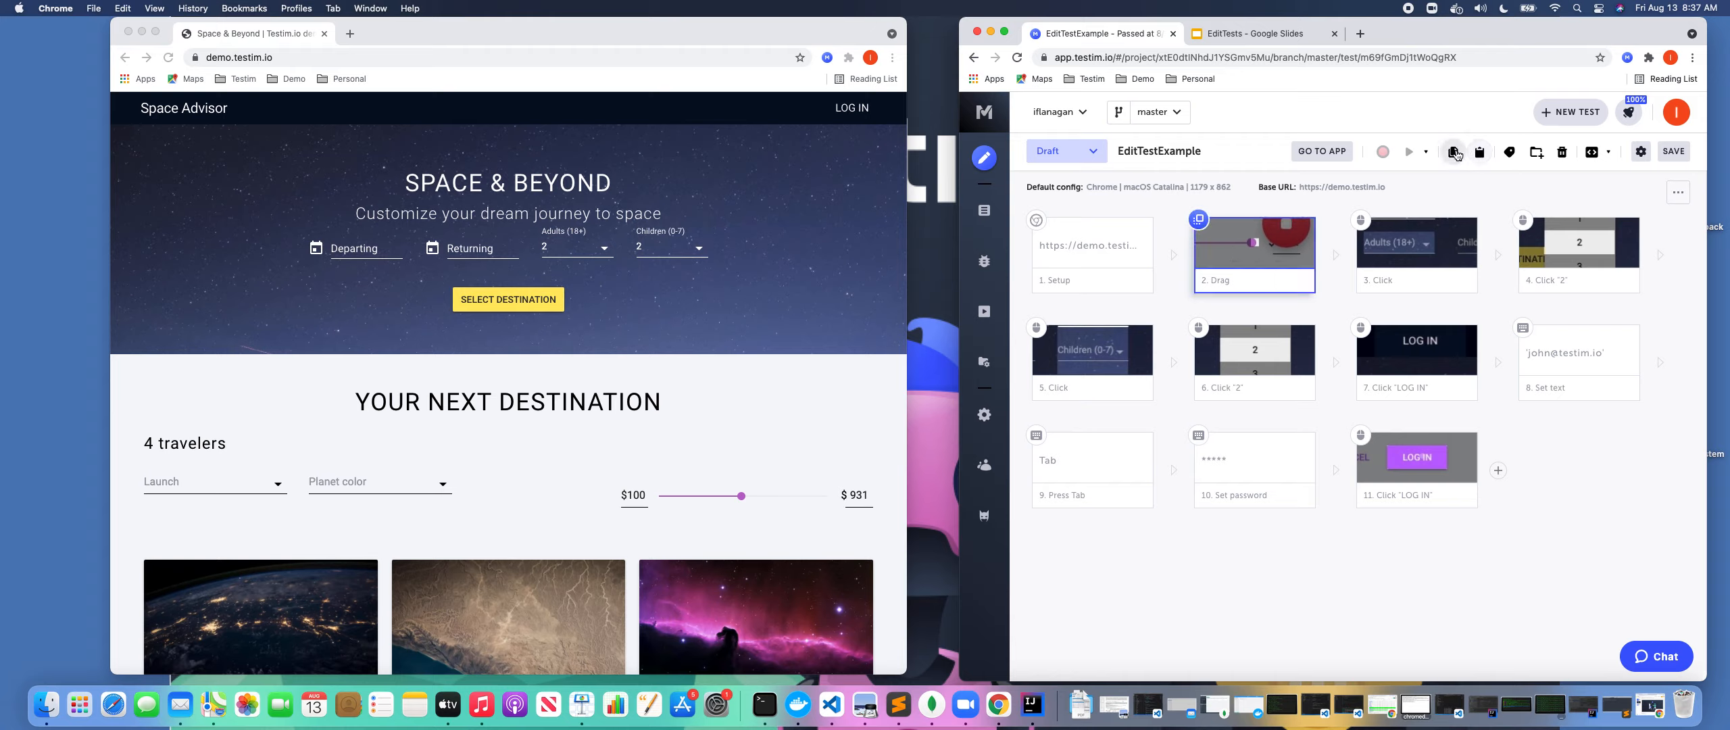
pyautogui.moveTo(1455, 152)
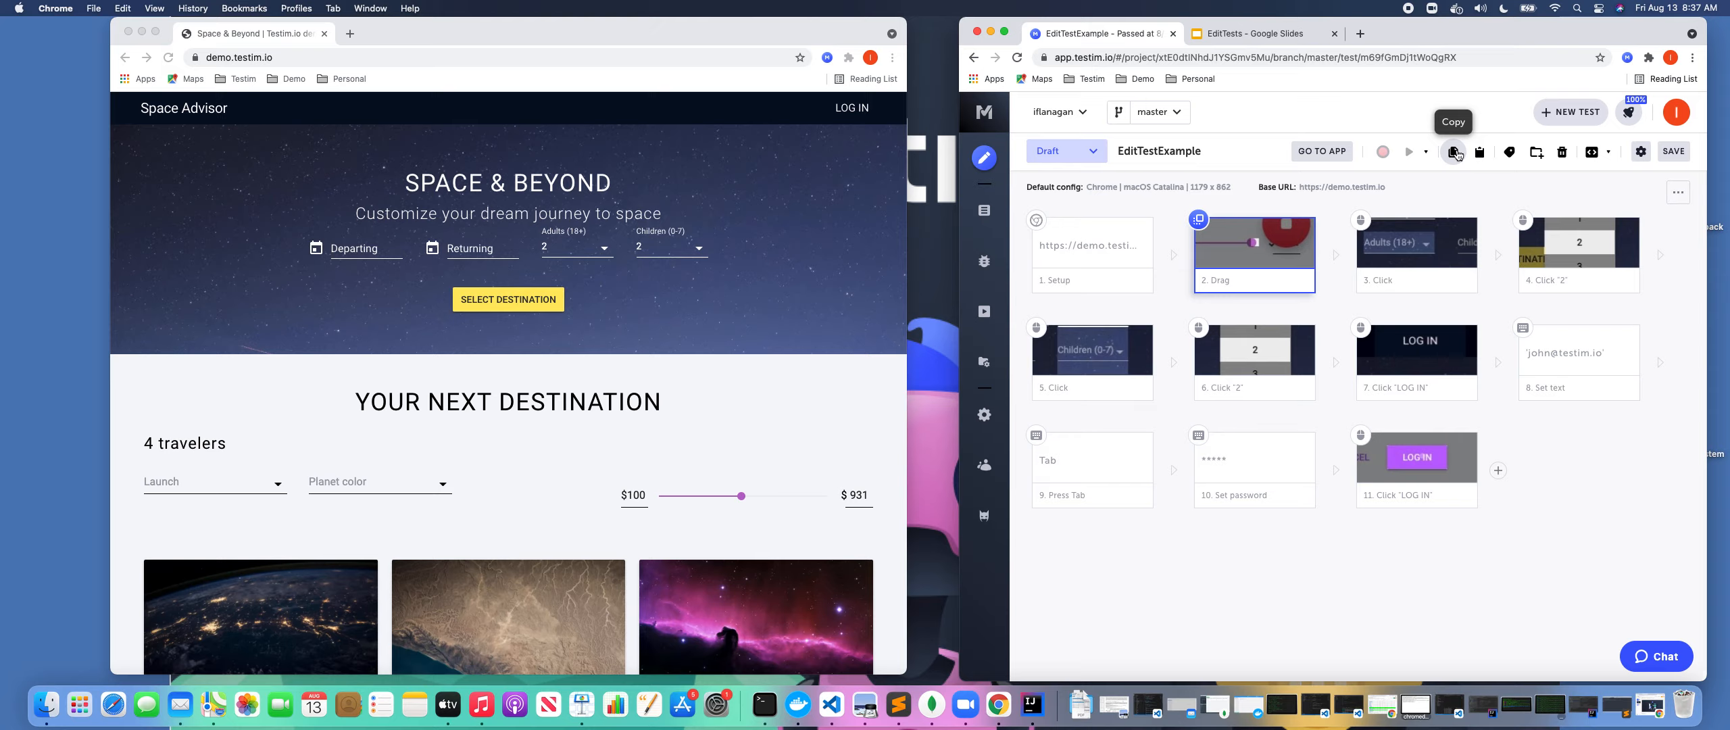
# Copy the Drag step to the end of the test and delete the original, confirming the deletion.
pyautogui.click(1454, 153)
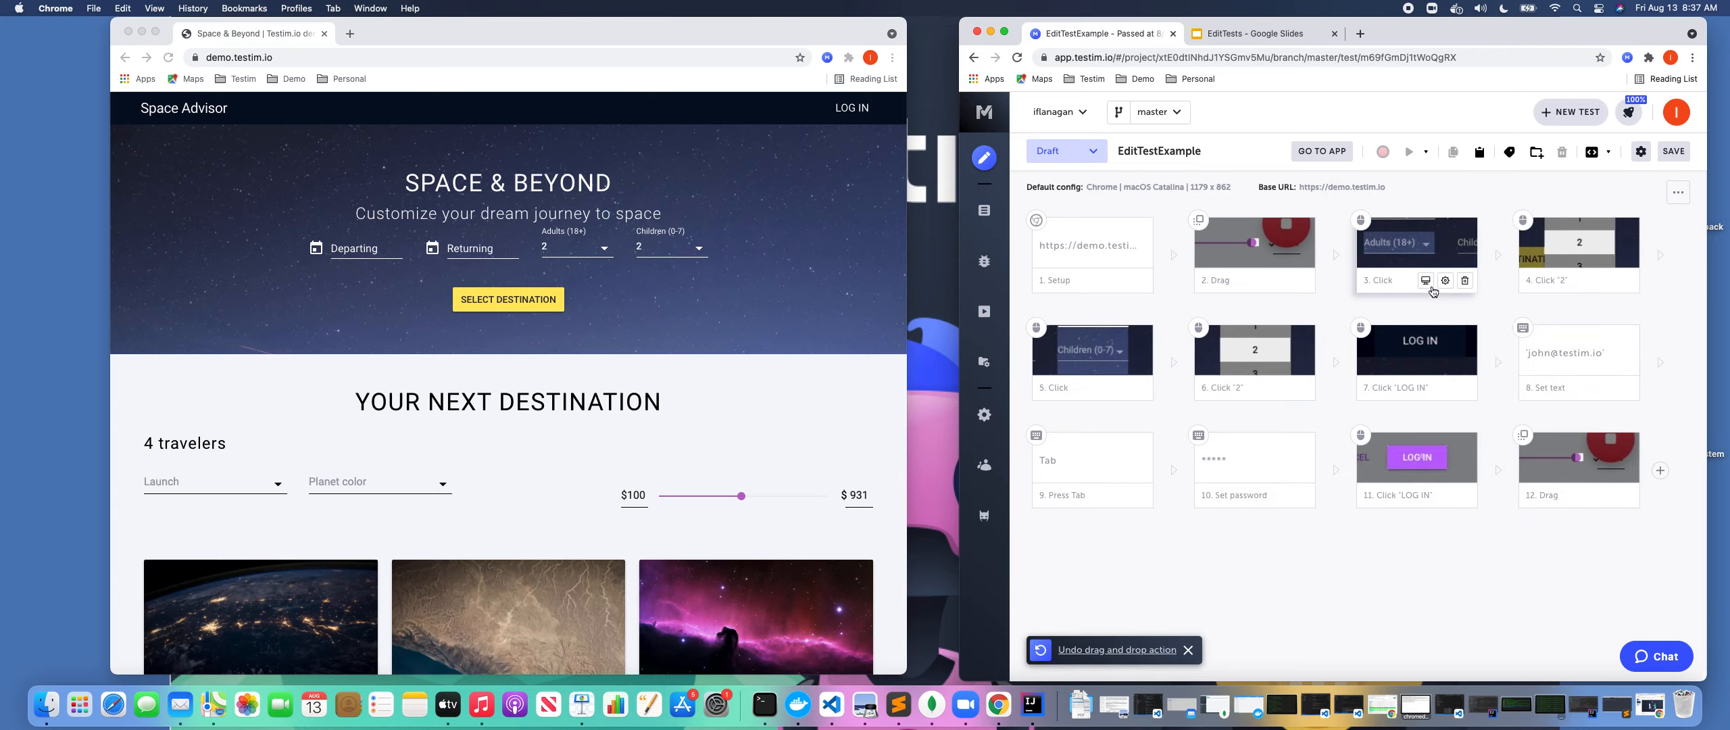
pyautogui.moveTo(1432, 193)
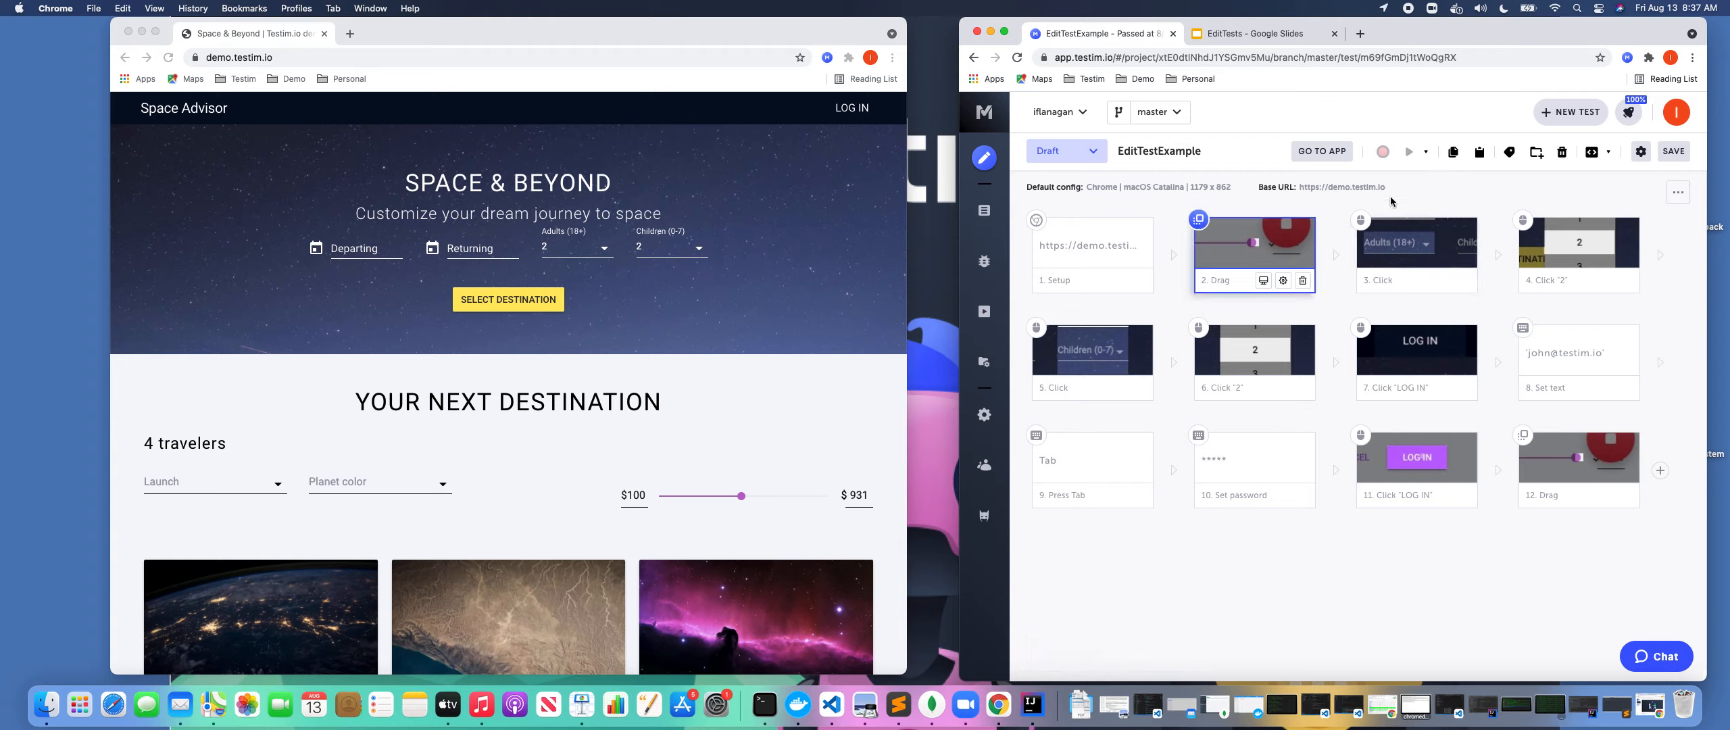
pyautogui.click(1562, 151)
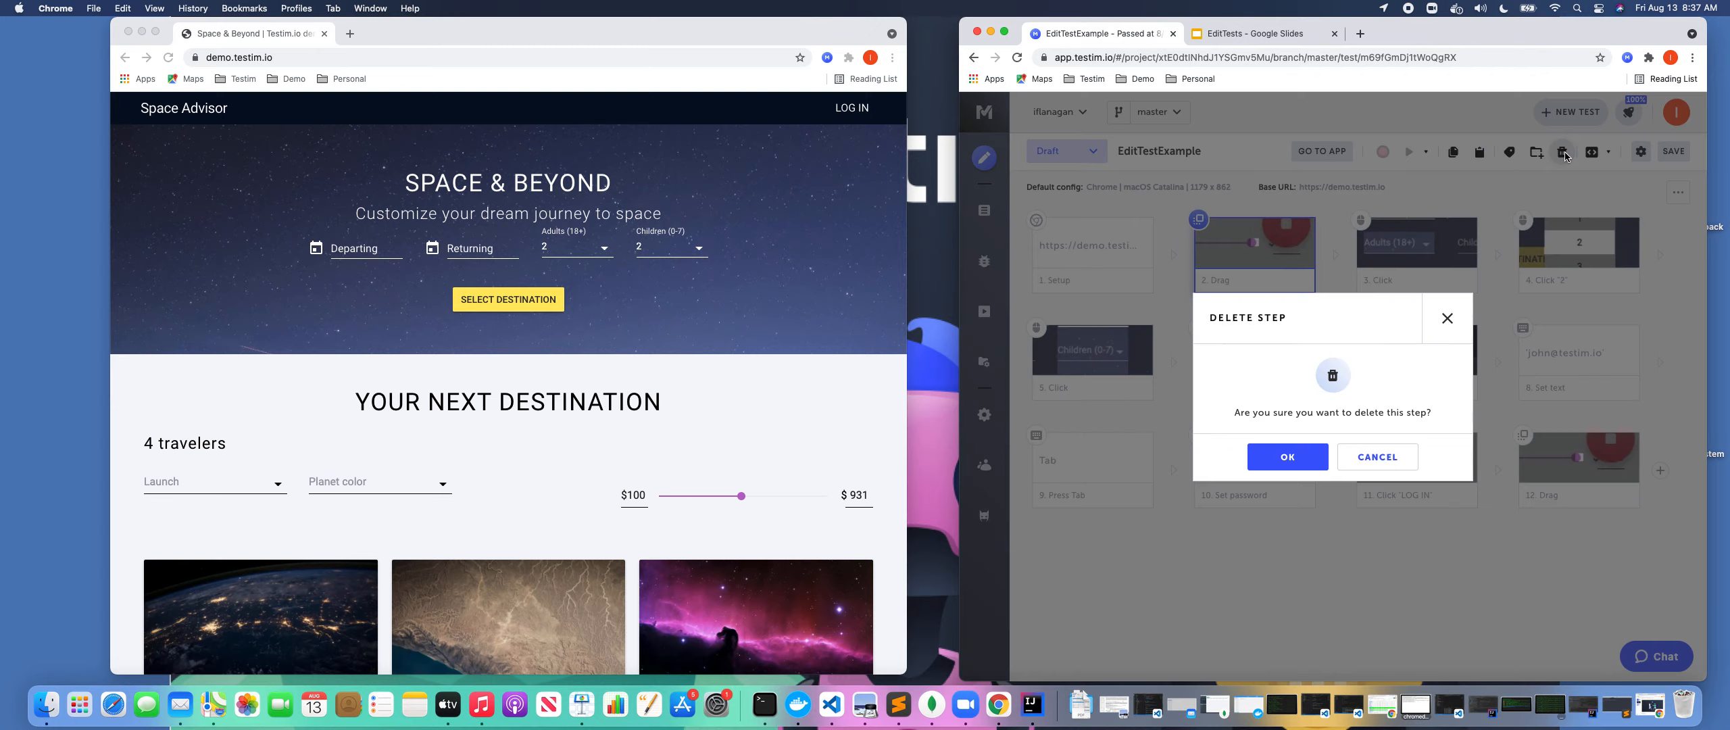
pyautogui.click(1286, 457)
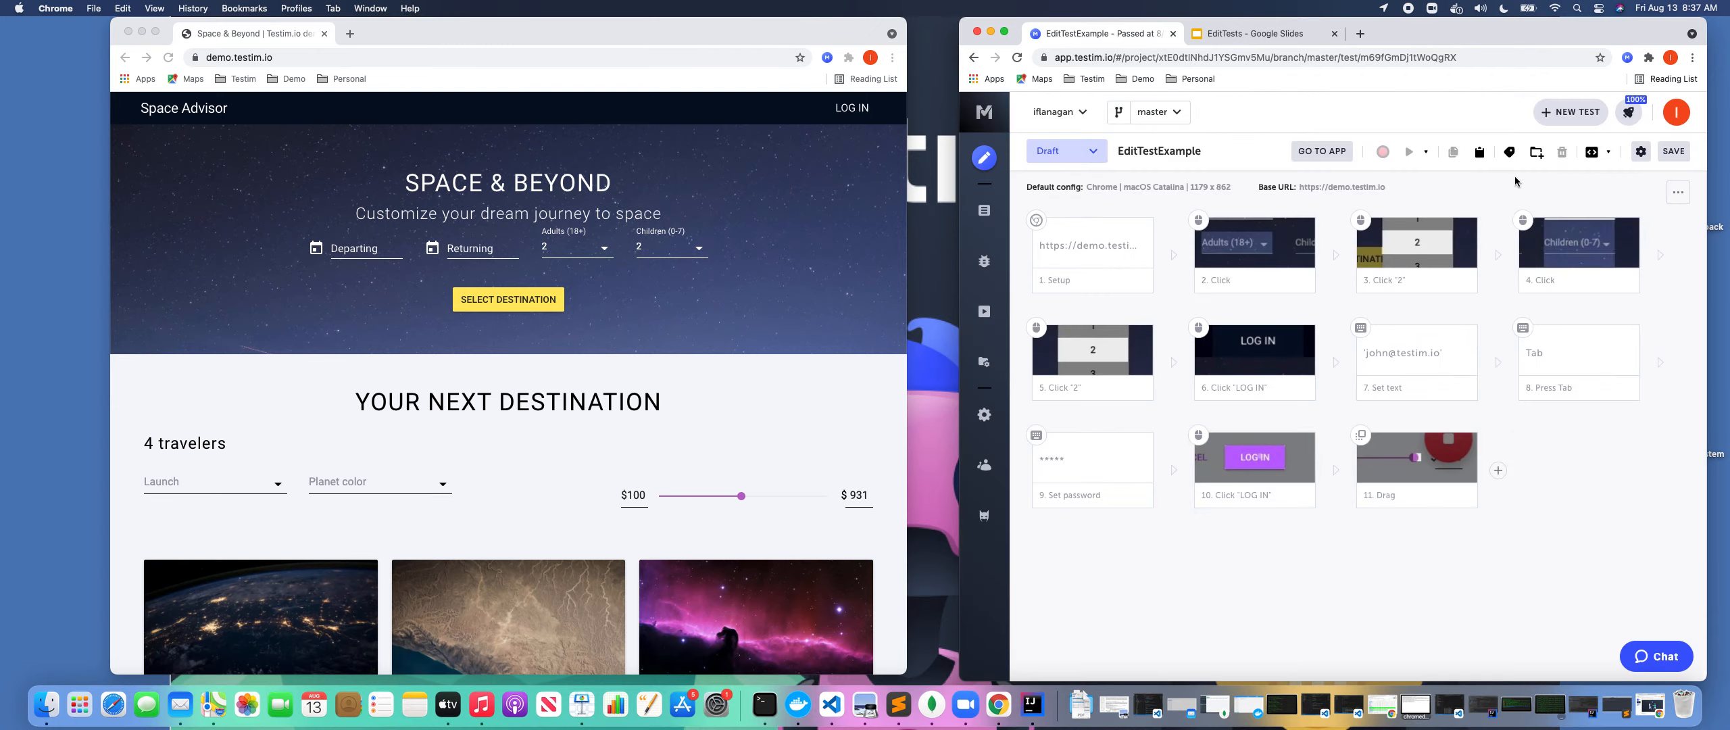
# Save the reordered 11-step test as a new revision with a change message.
pyautogui.click(1673, 152)
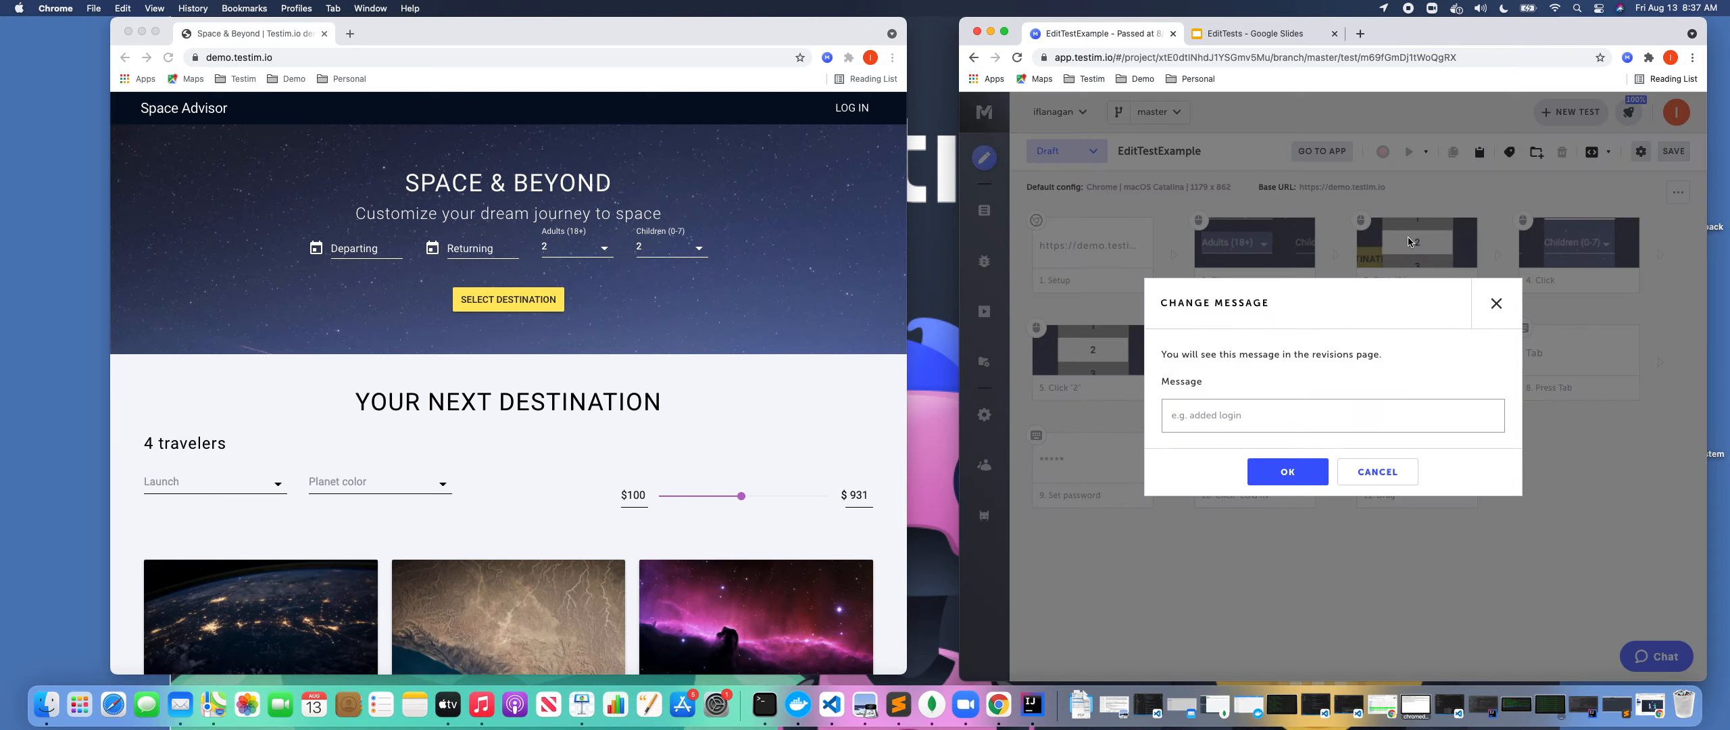
pyautogui.click(1286, 472)
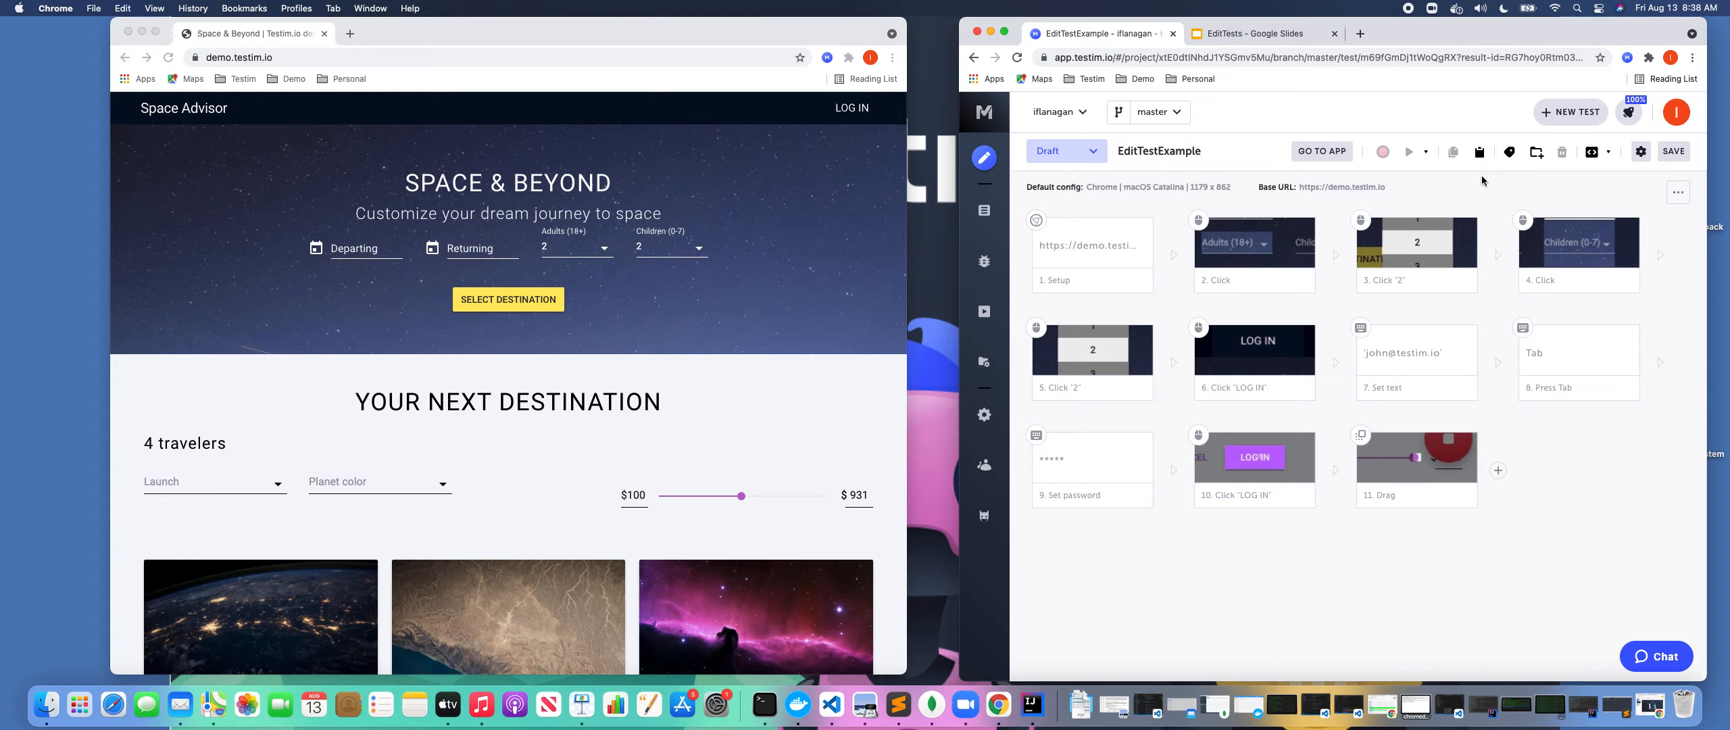
# Run the test locally until it passes, then bring up the predefined steps list.
pyautogui.click(1424, 152)
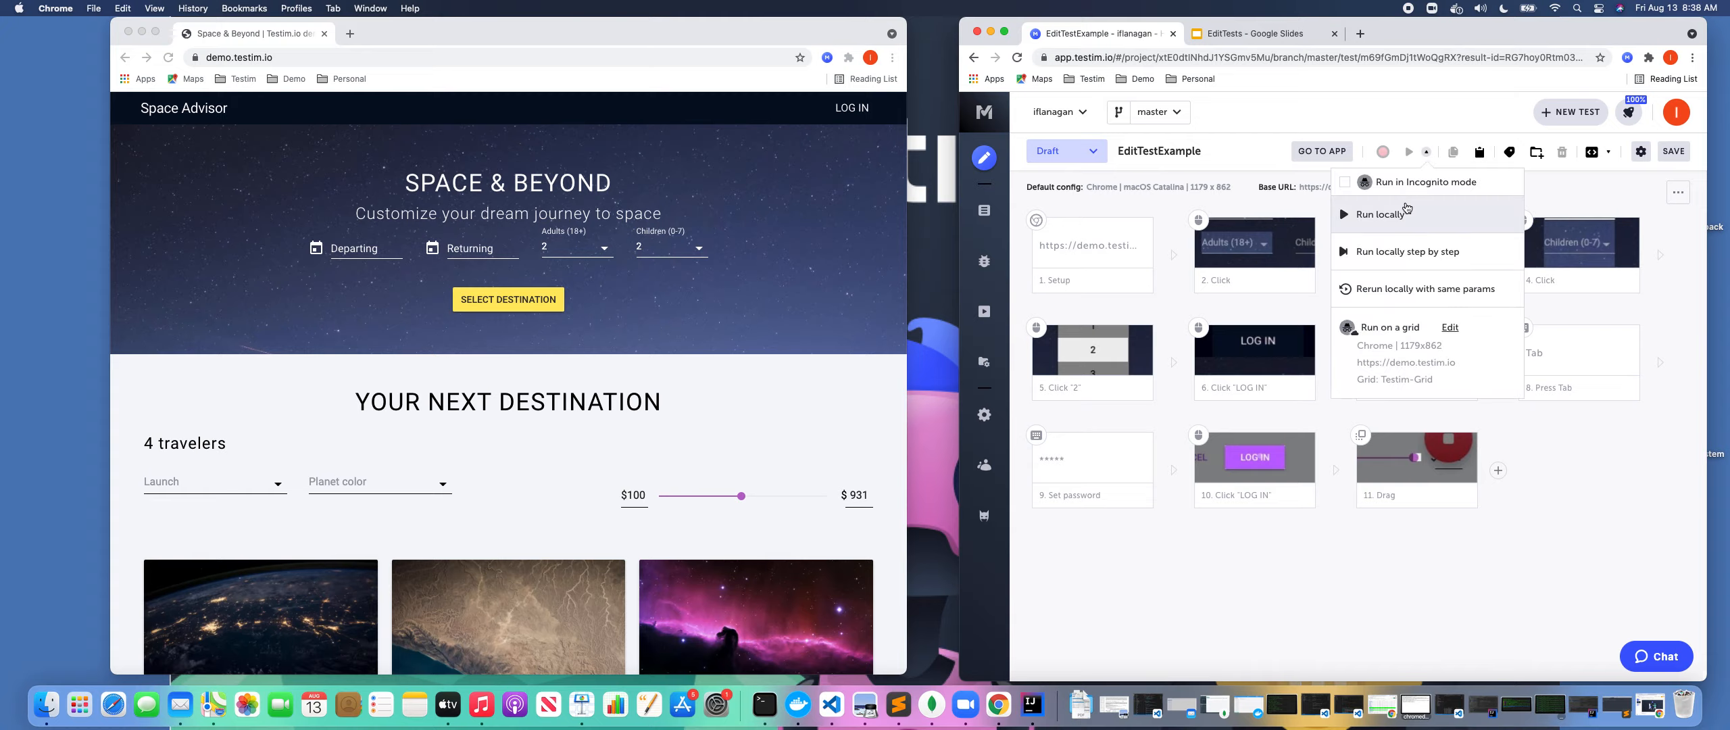
pyautogui.click(1383, 212)
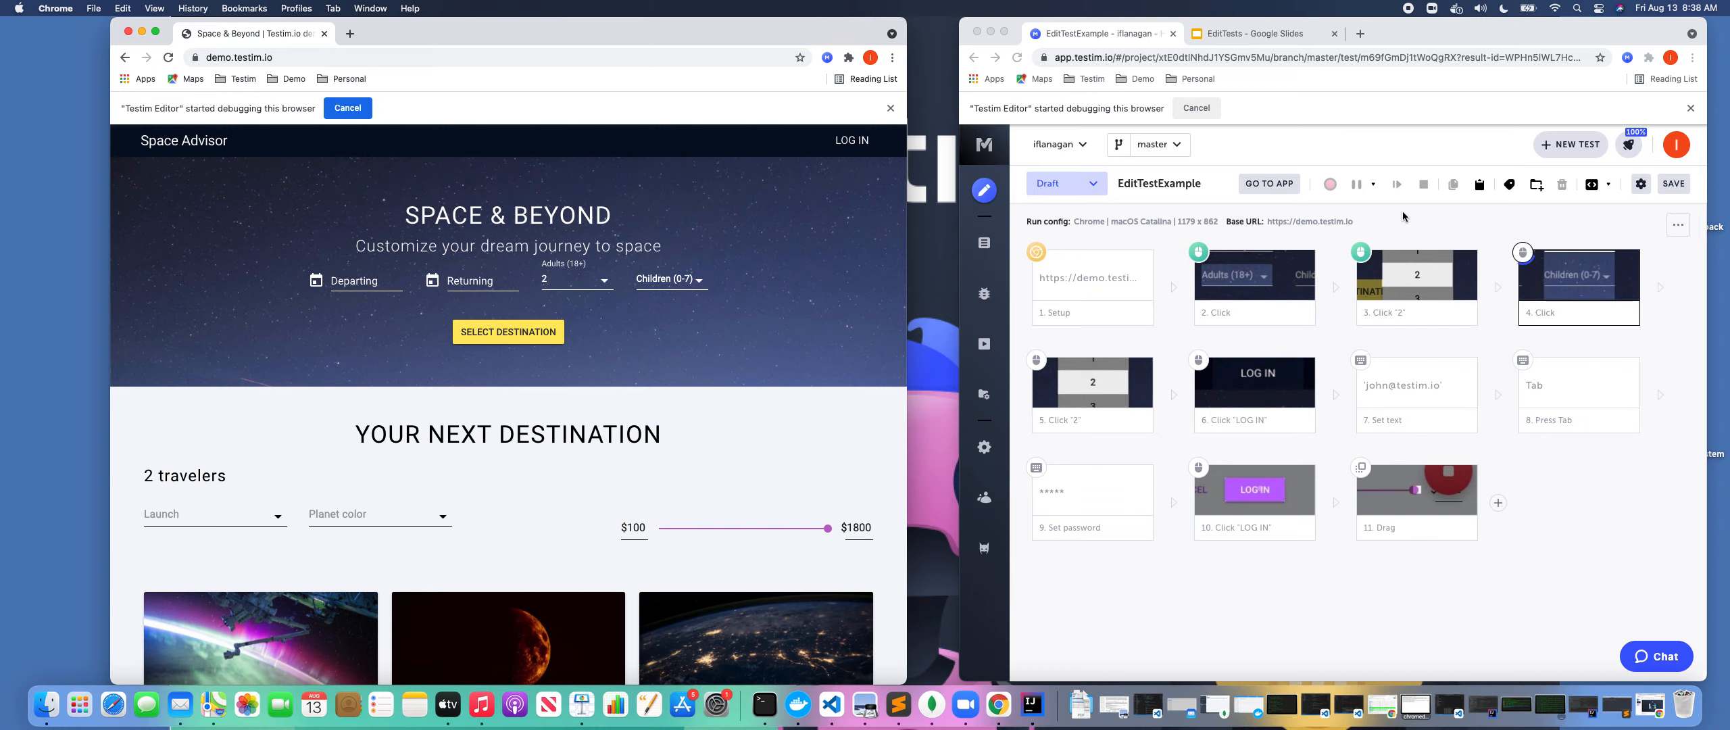
pyautogui.click(1396, 183)
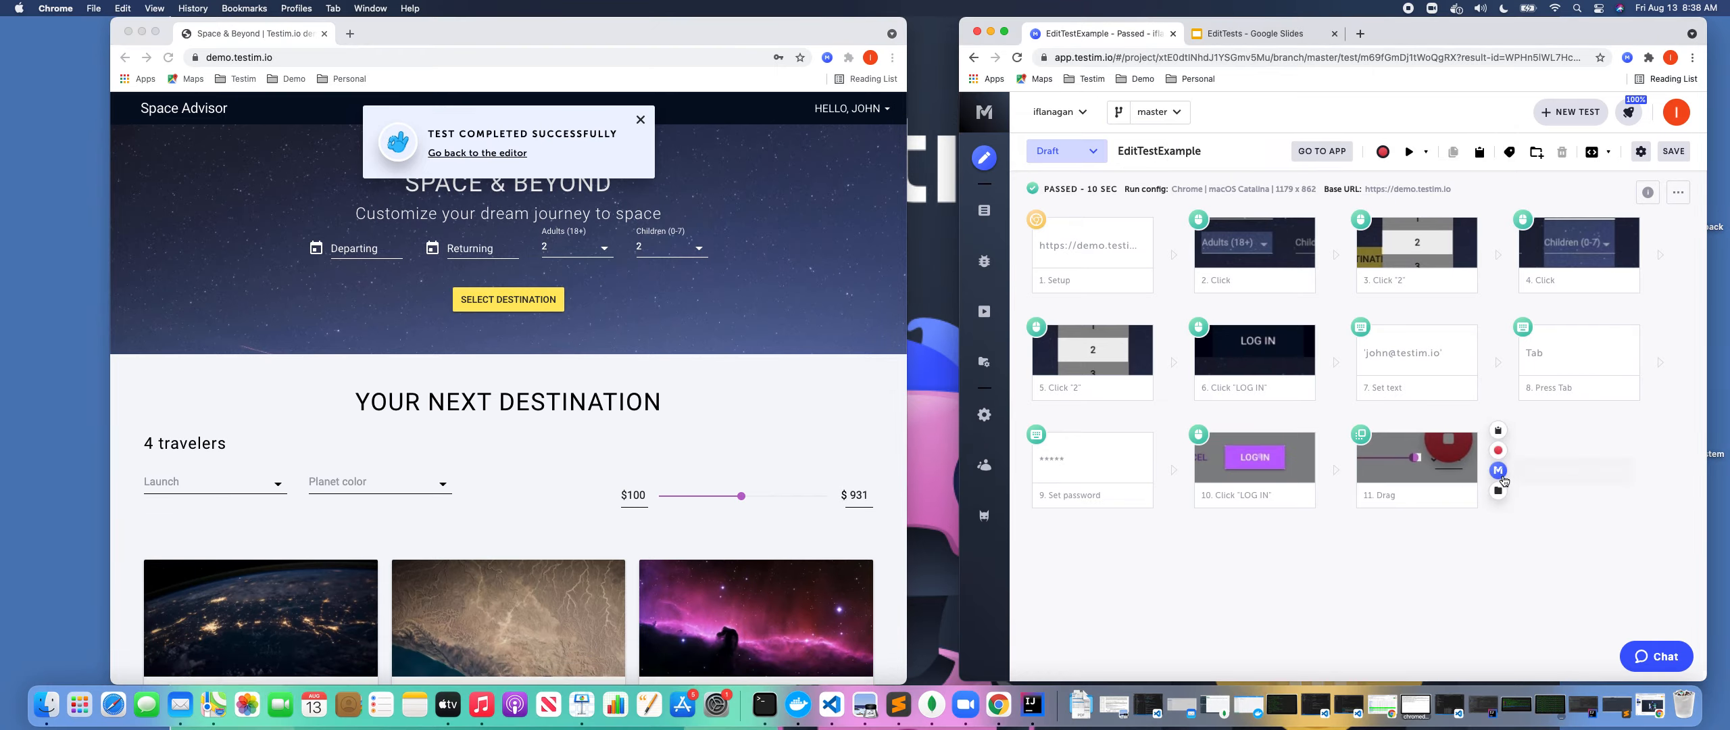
pyautogui.click(1498, 470)
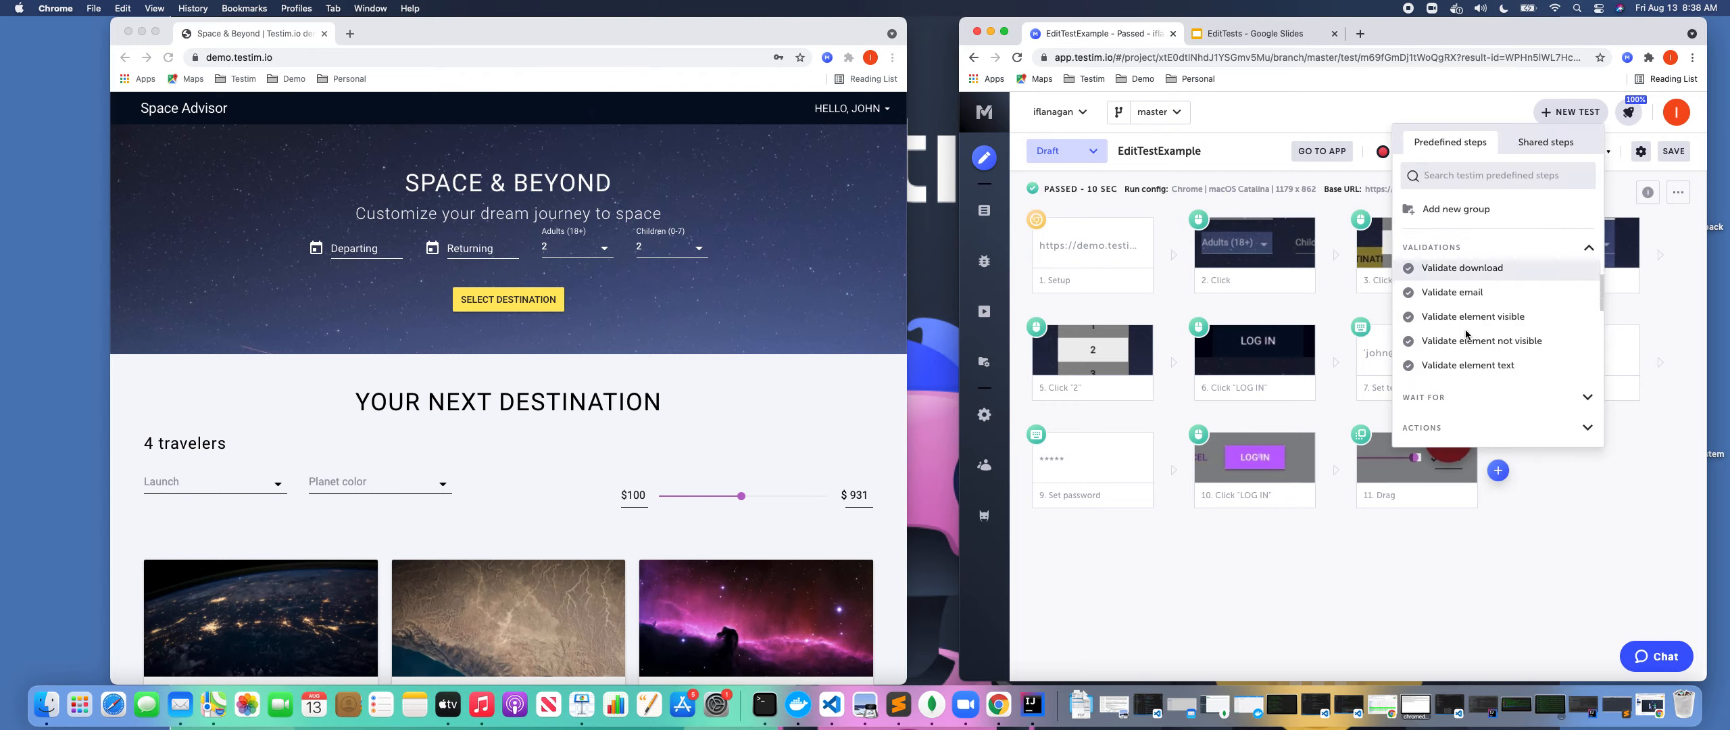
# Add a Validate element text step on the HELLO, JOHN greeting as step 12.
pyautogui.click(1469, 317)
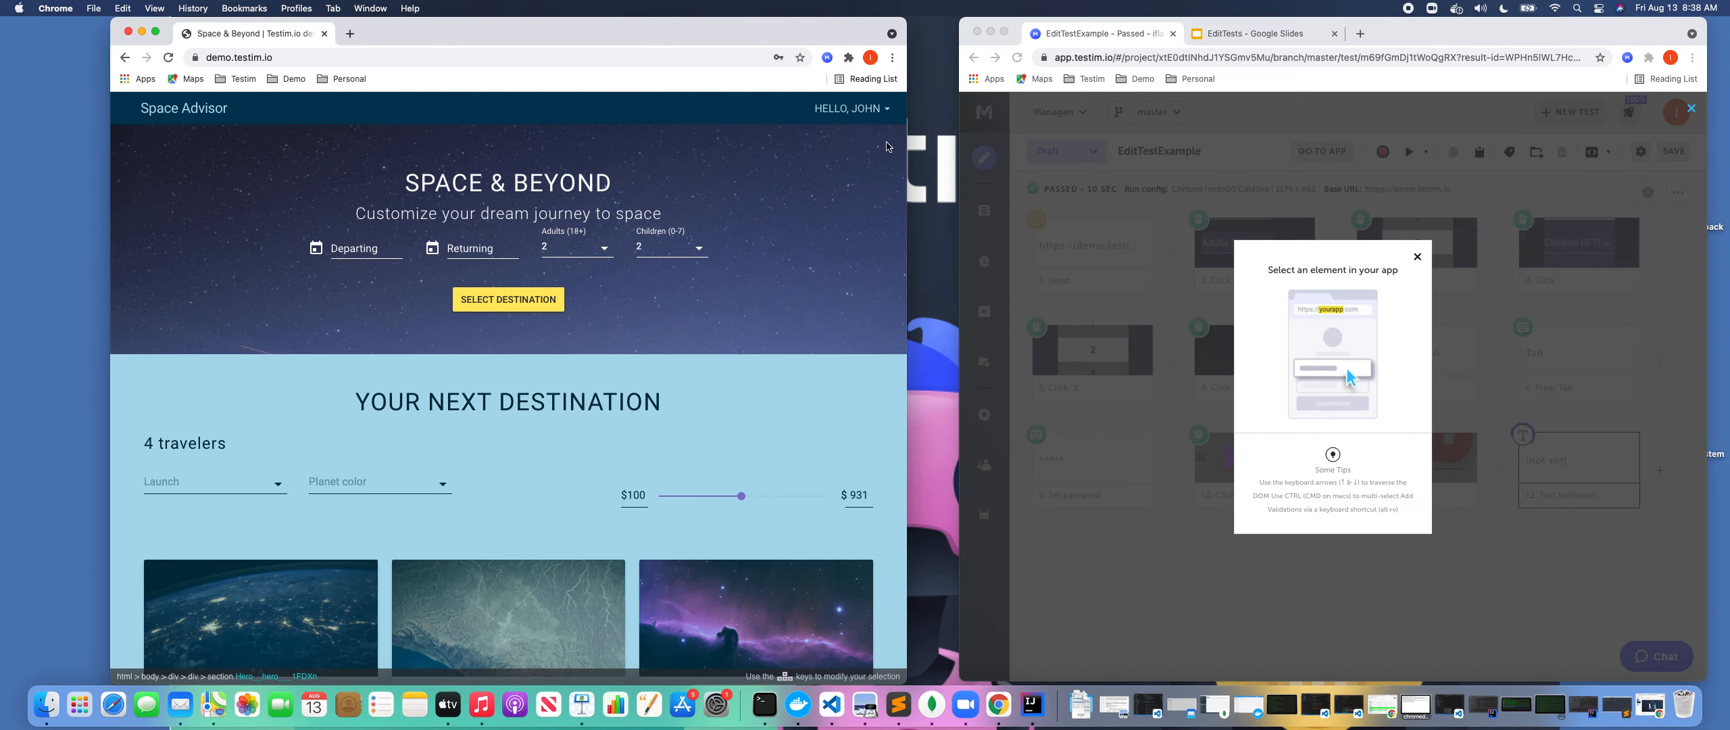
pyautogui.click(1417, 256)
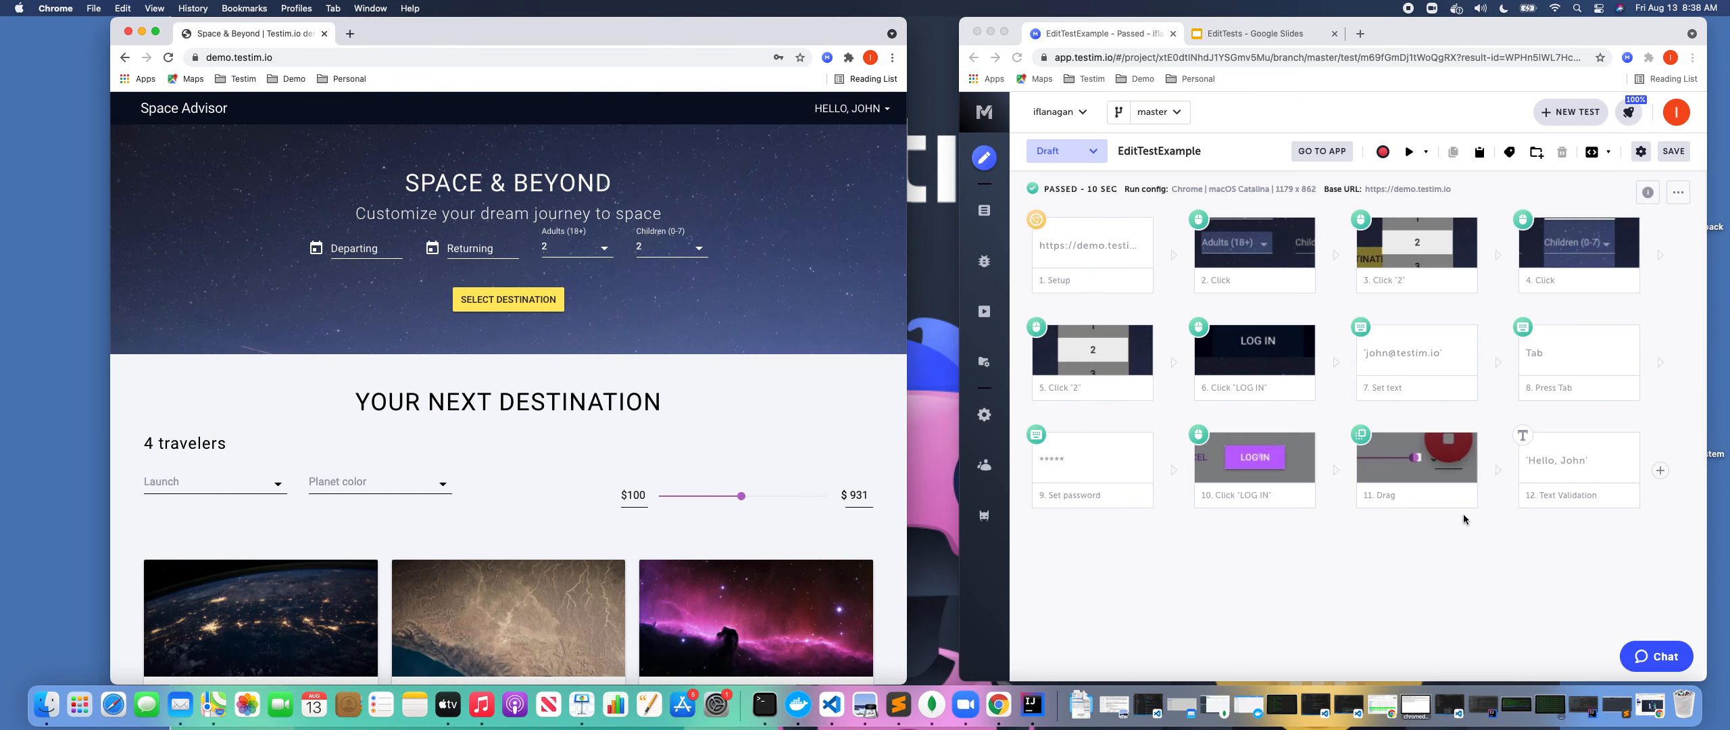
pyautogui.moveTo(846, 259)
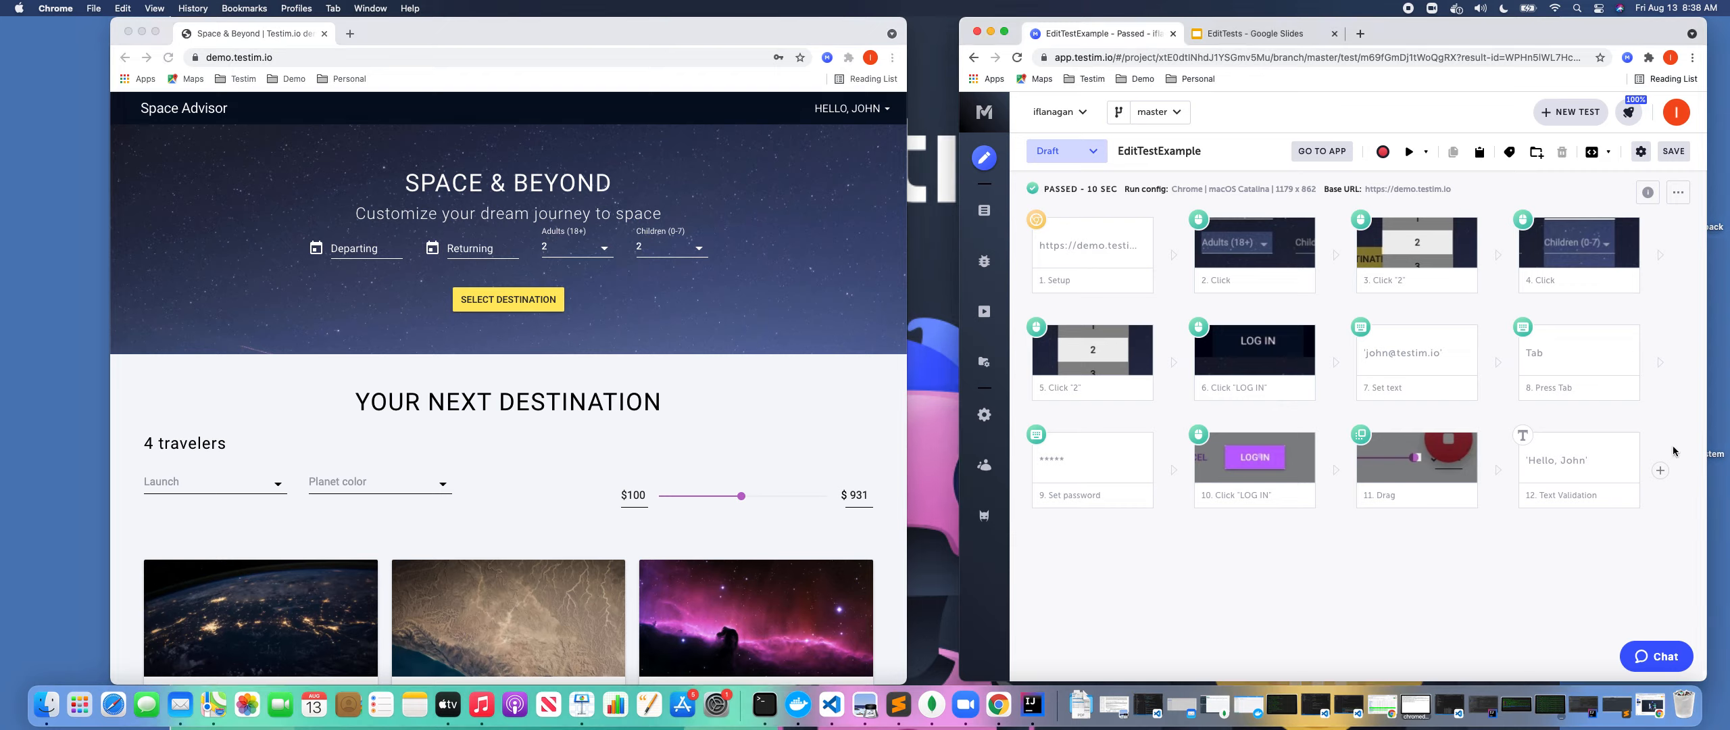
# Record logout clicks after the text validation and run the 15-step test locally to a pass.
pyautogui.click(1380, 151)
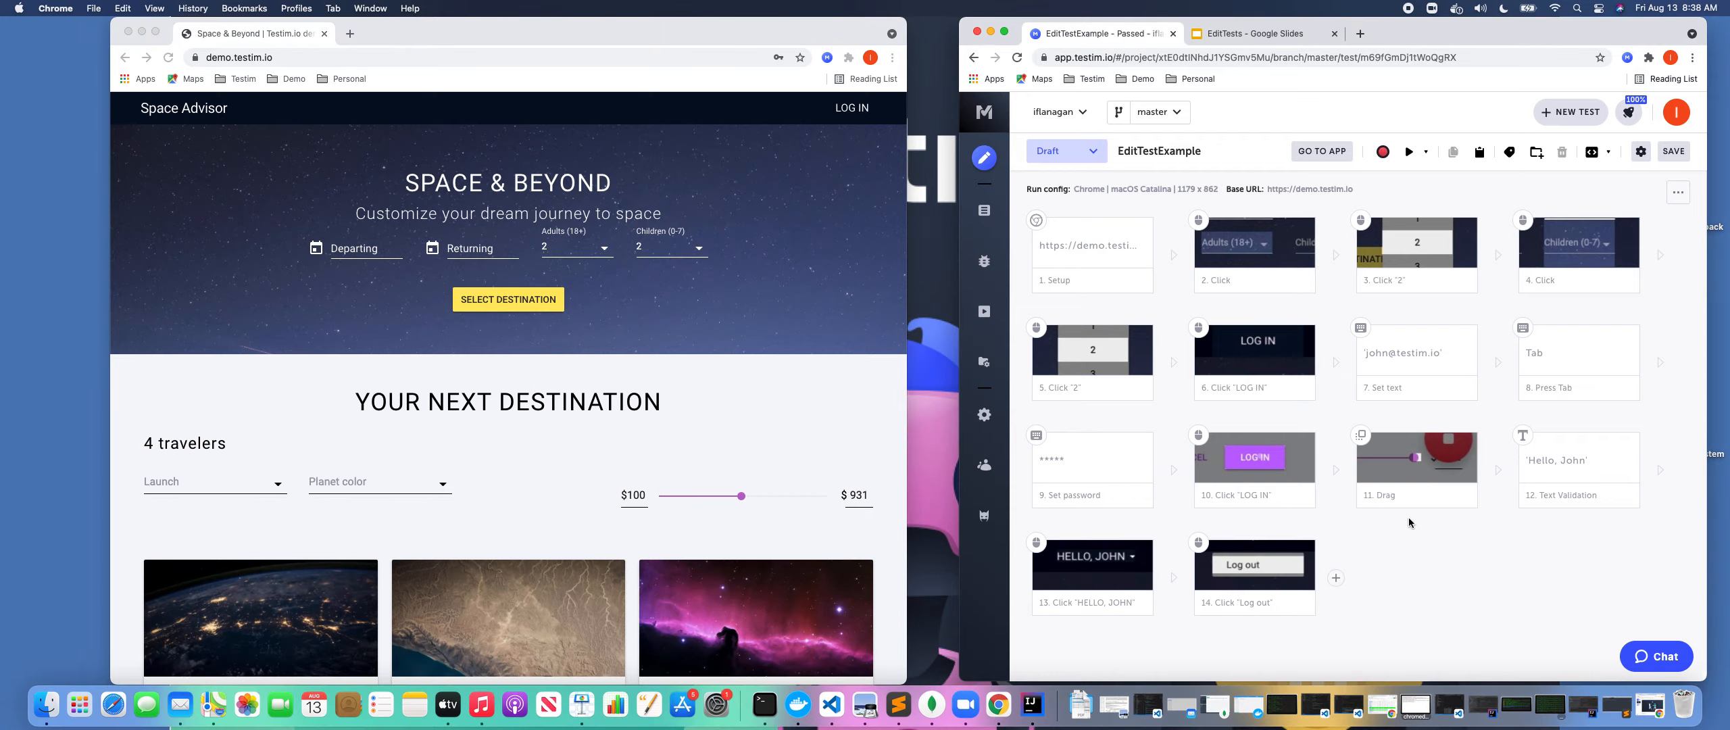
pyautogui.click(1408, 151)
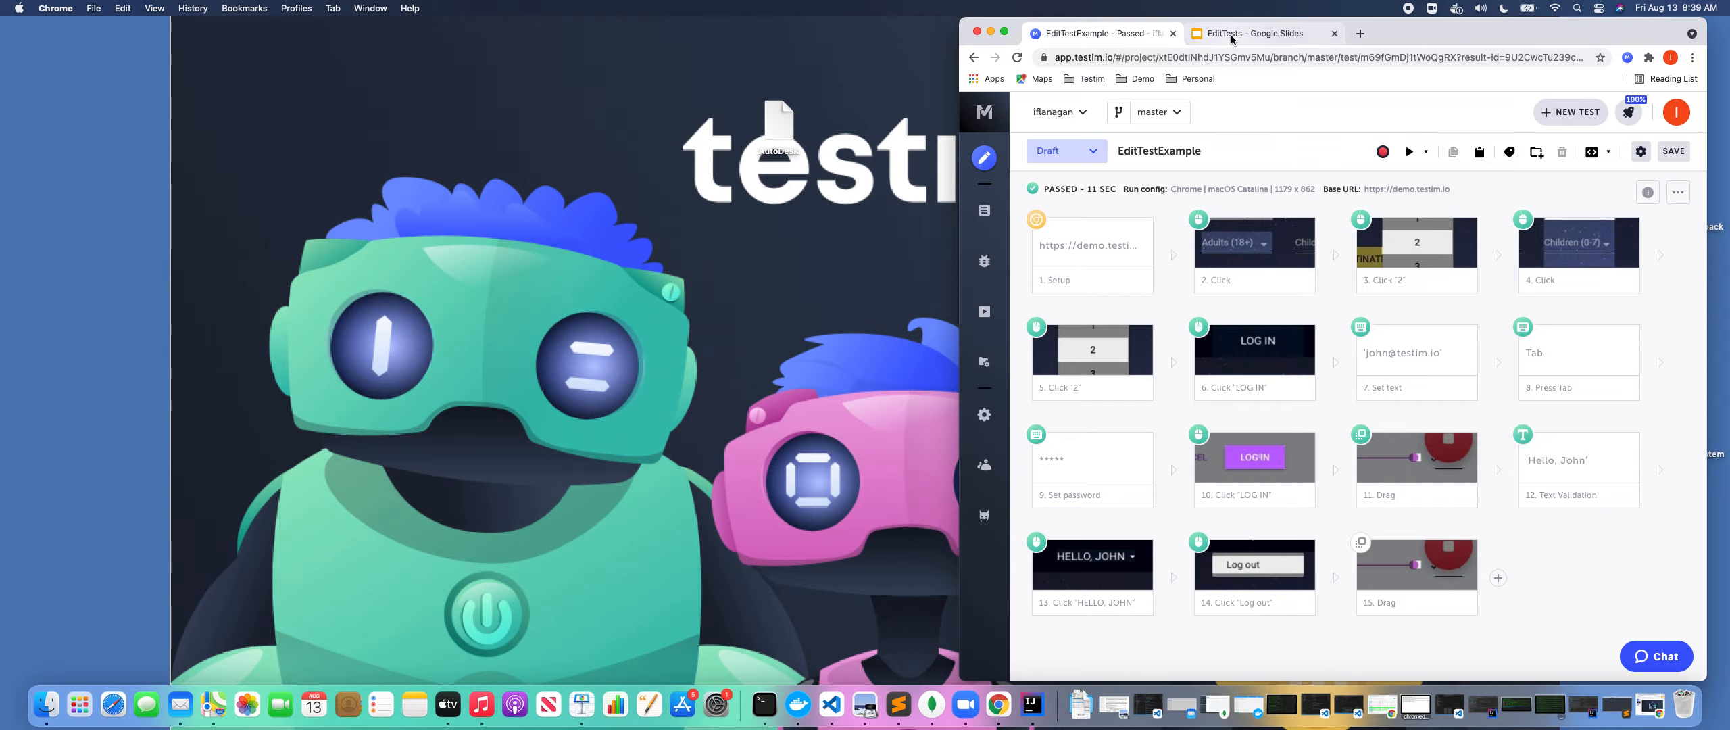
pyautogui.click(1258, 33)
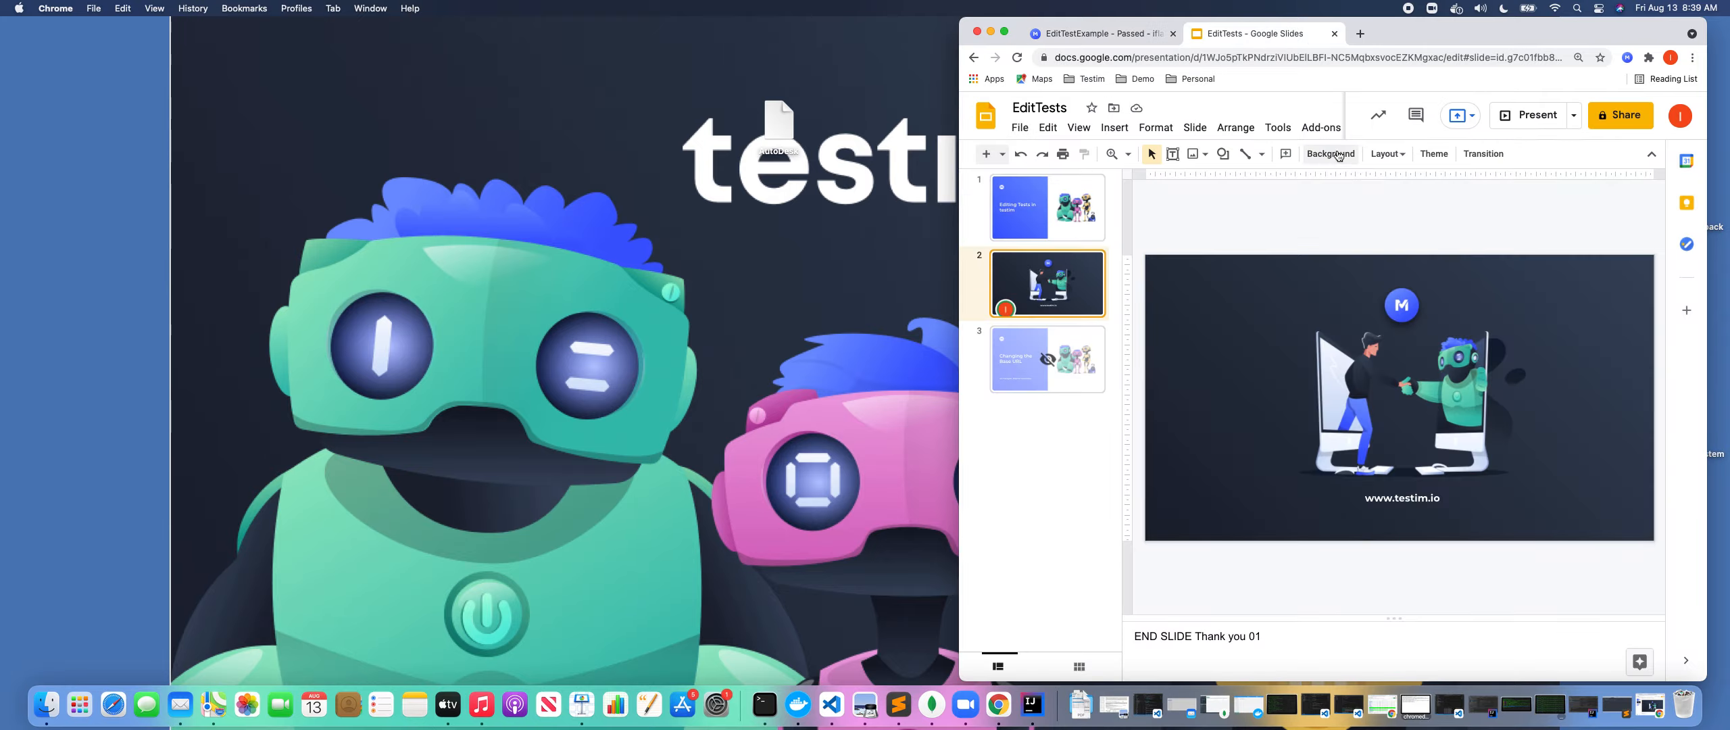
pyautogui.click(1528, 115)
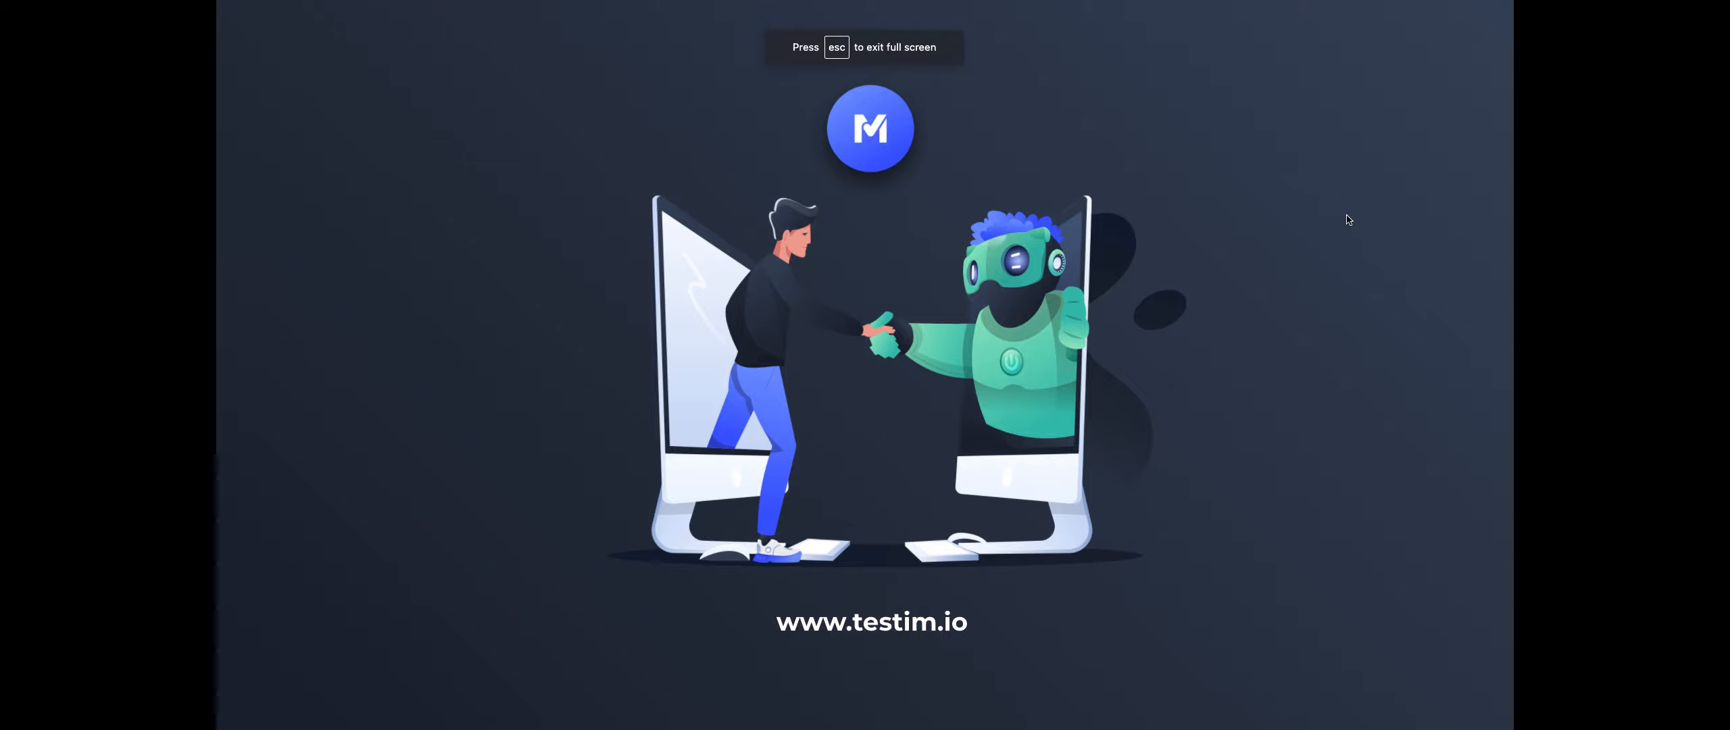